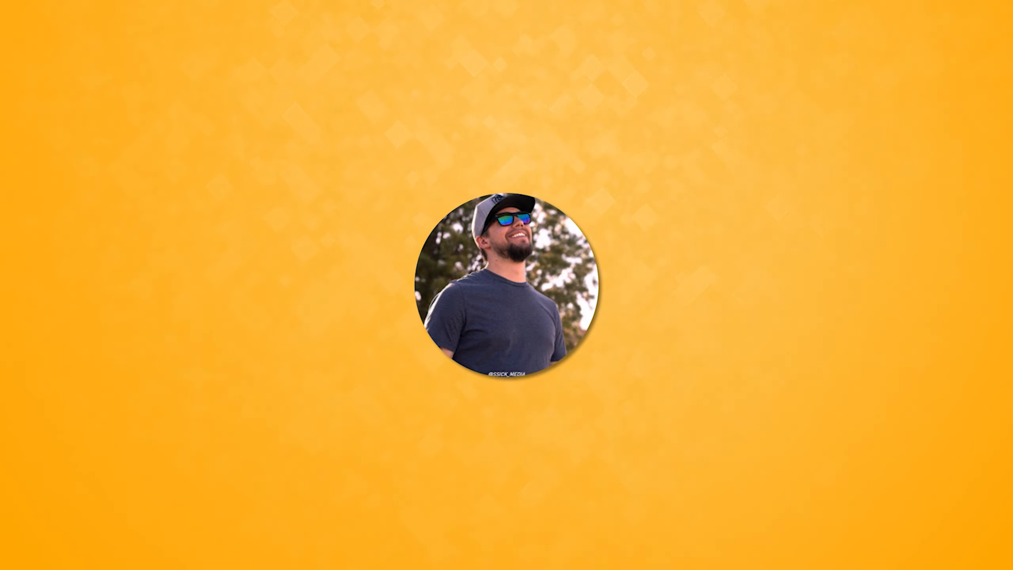
Step: Play the end-card animation until 'Aaron The Baron' and the SUBSCRIBED button appear under the photo
left_click(507, 467)
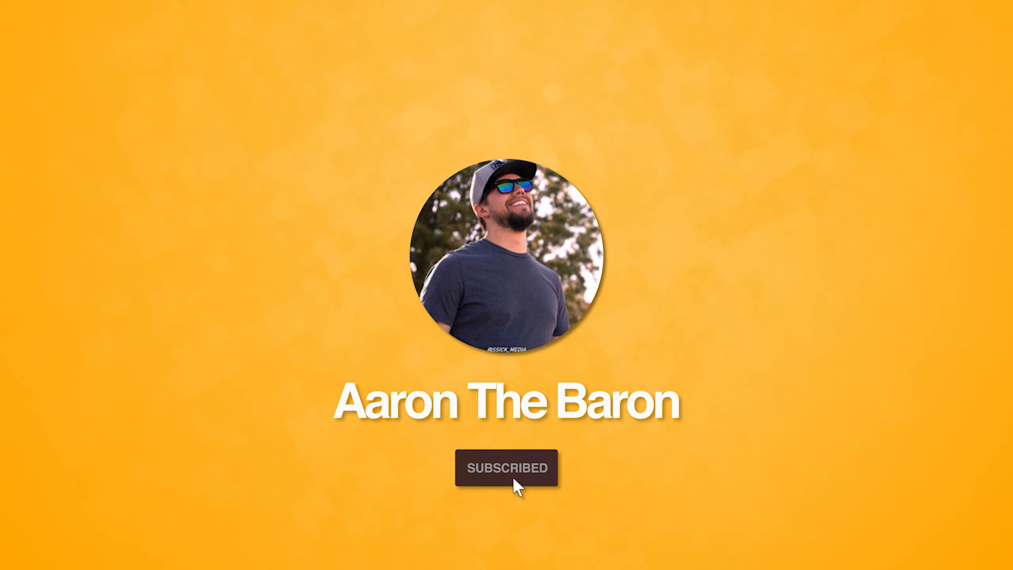